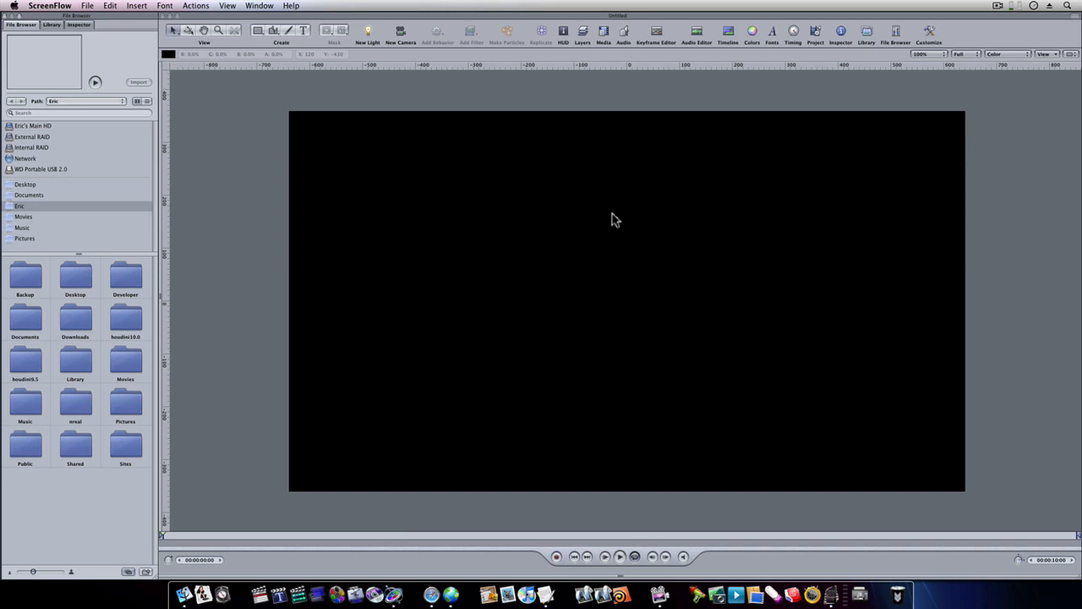
mouse_move(604, 217)
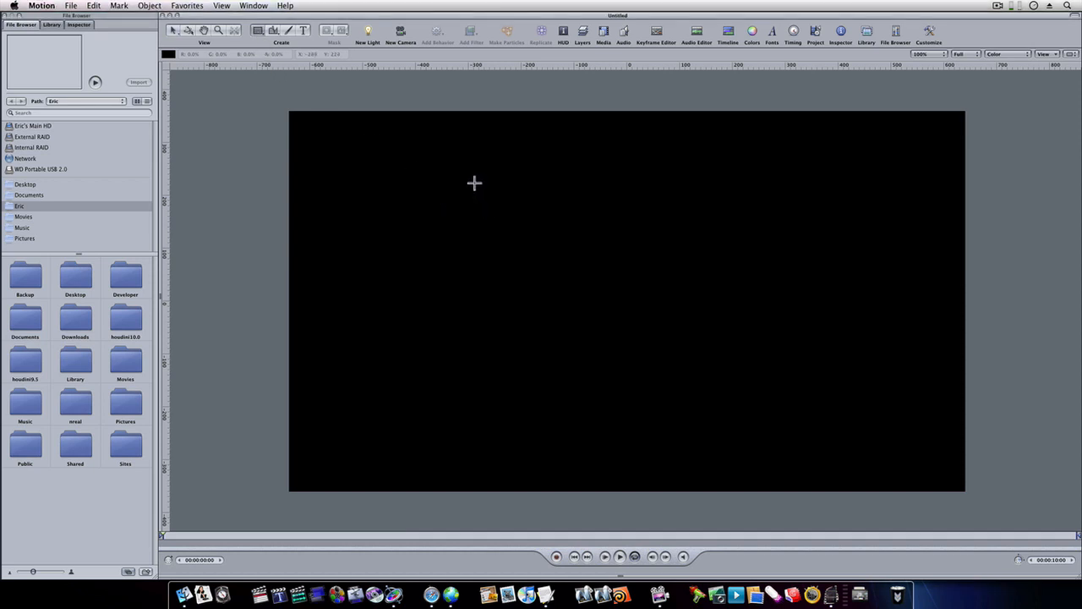
Drag out a white rectangle in the middle of the canvas and enlarge it slightly
drag(473, 182, 806, 389)
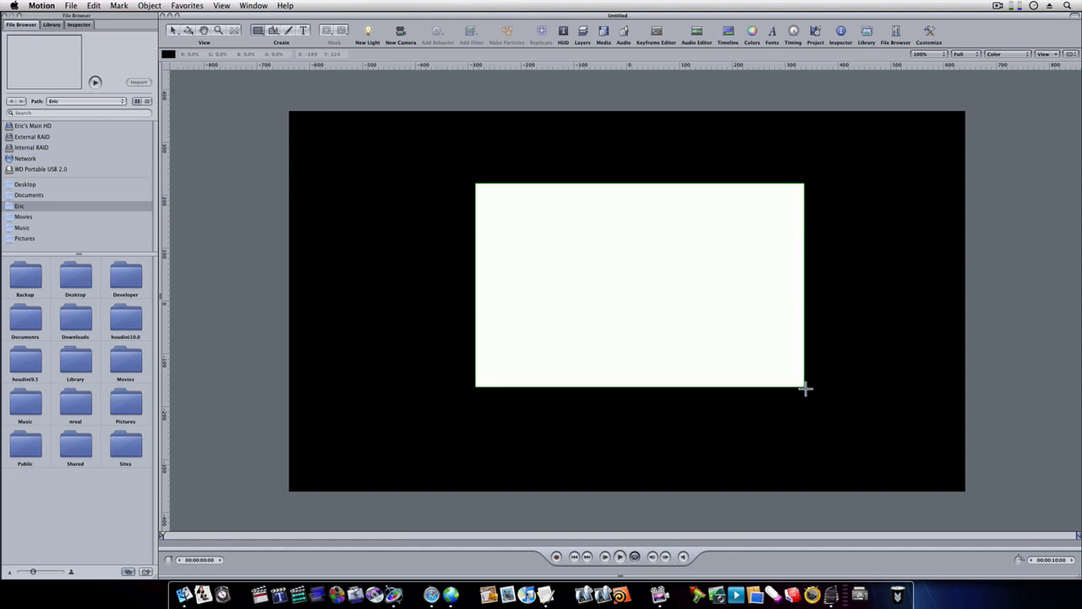
drag(803, 387, 810, 390)
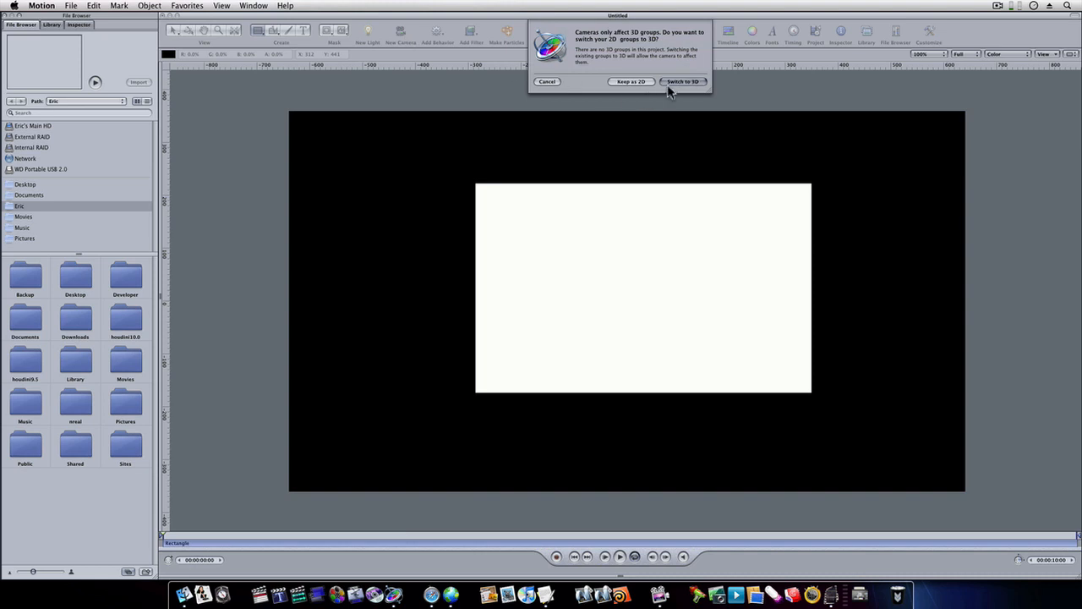
Switch the project's groups to 3D for the camera and set the view to Perspective
click(682, 81)
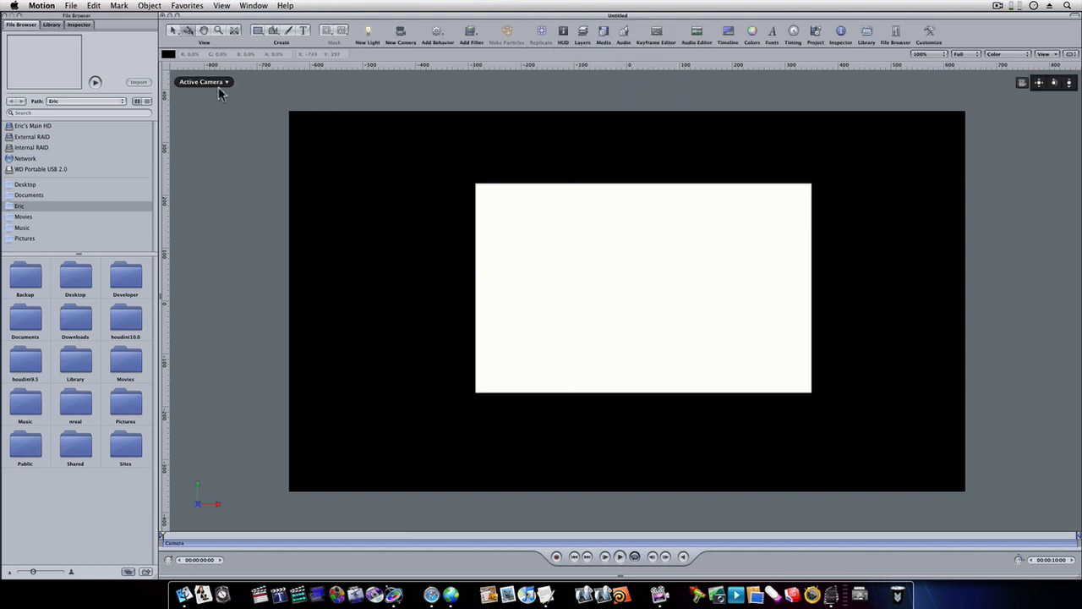
click(203, 81)
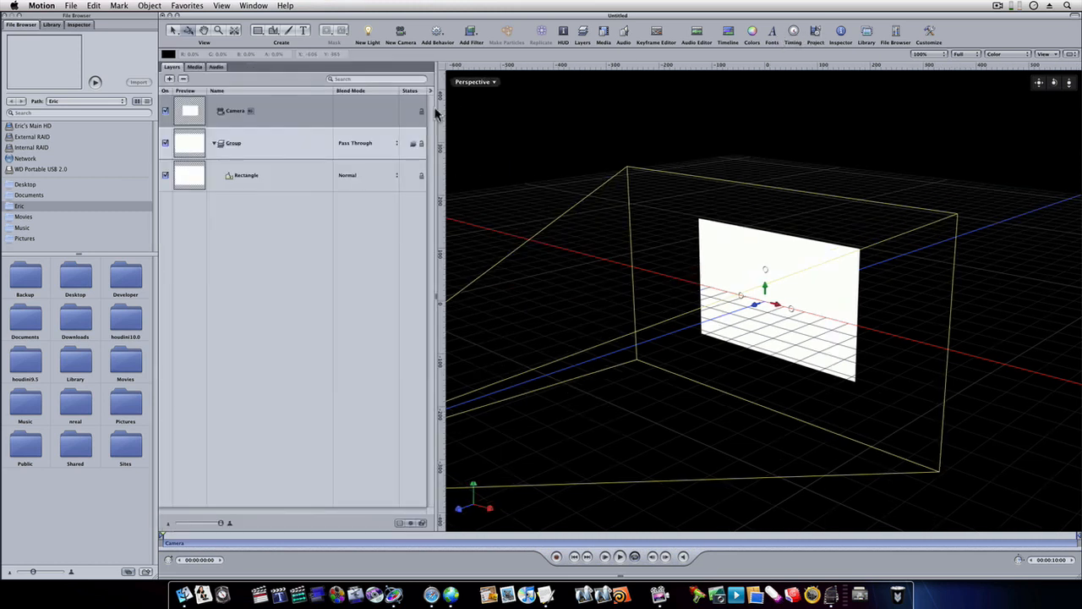
Select the rectangle and rotate its duplicate 90° on the Y axis
click(245, 175)
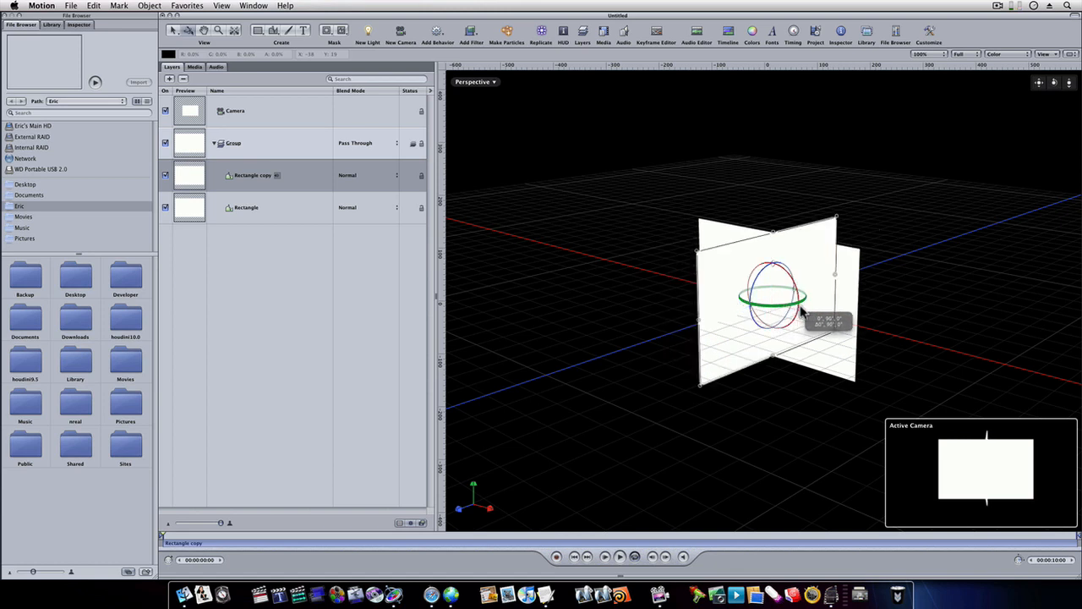
drag(773, 296, 717, 292)
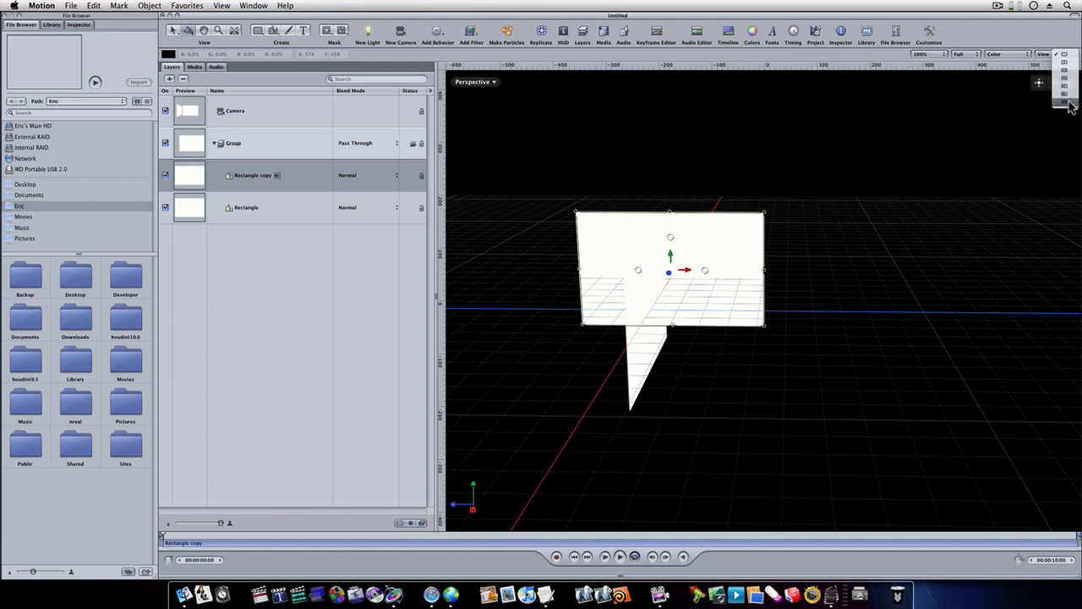
Use the four-up viewport layout and slide a rectangle copy left to form the left wall
click(1063, 102)
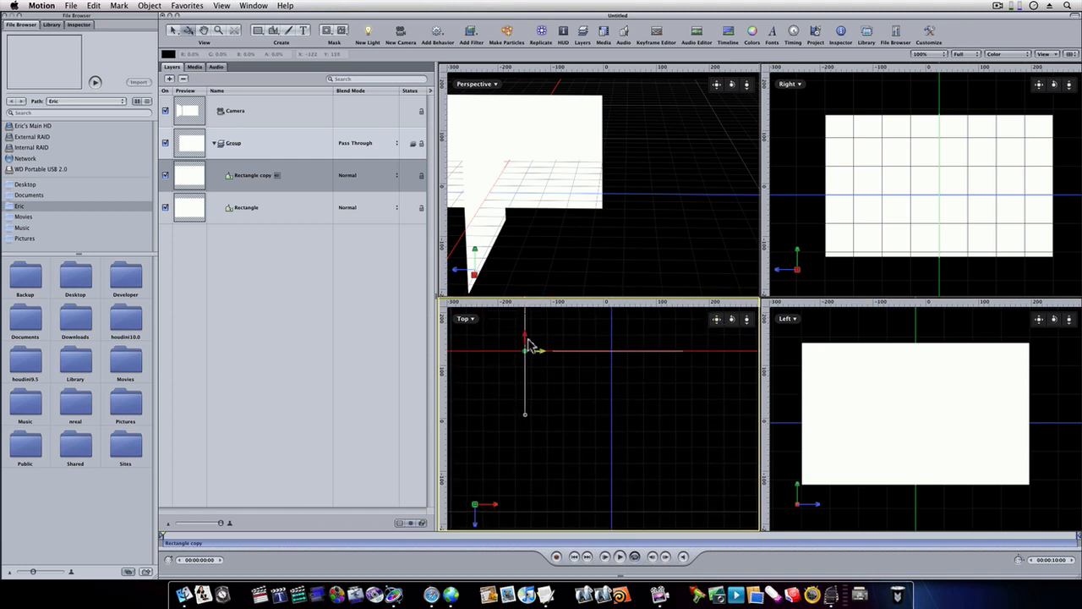
drag(524, 351, 524, 401)
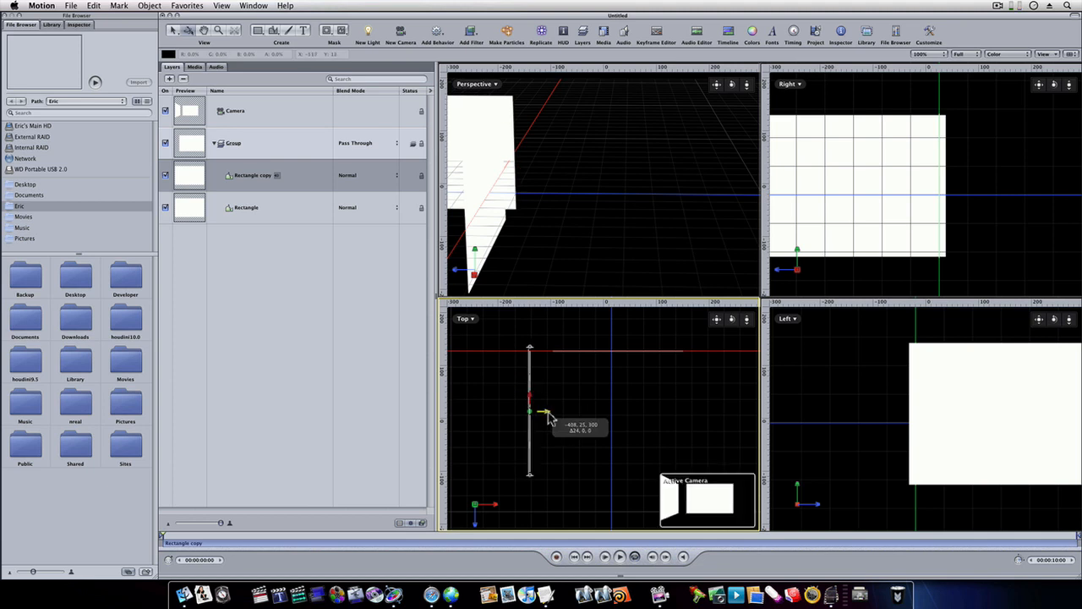
drag(530, 411, 552, 410)
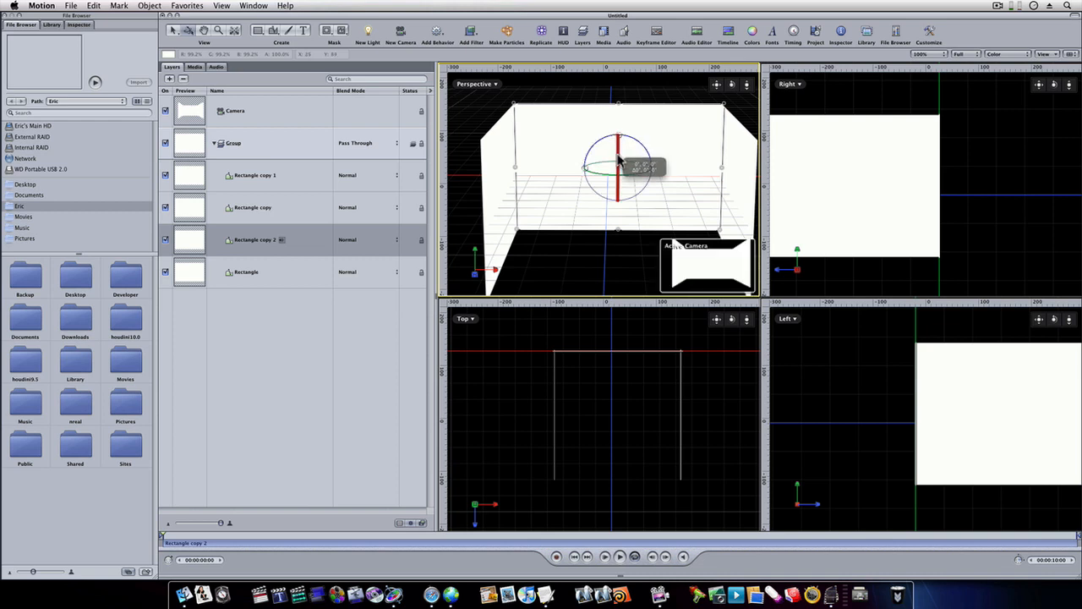
Rotate the second copy into a side wall and tilt the Rectangle 90° on X to lie flat
drag(617, 173, 630, 166)
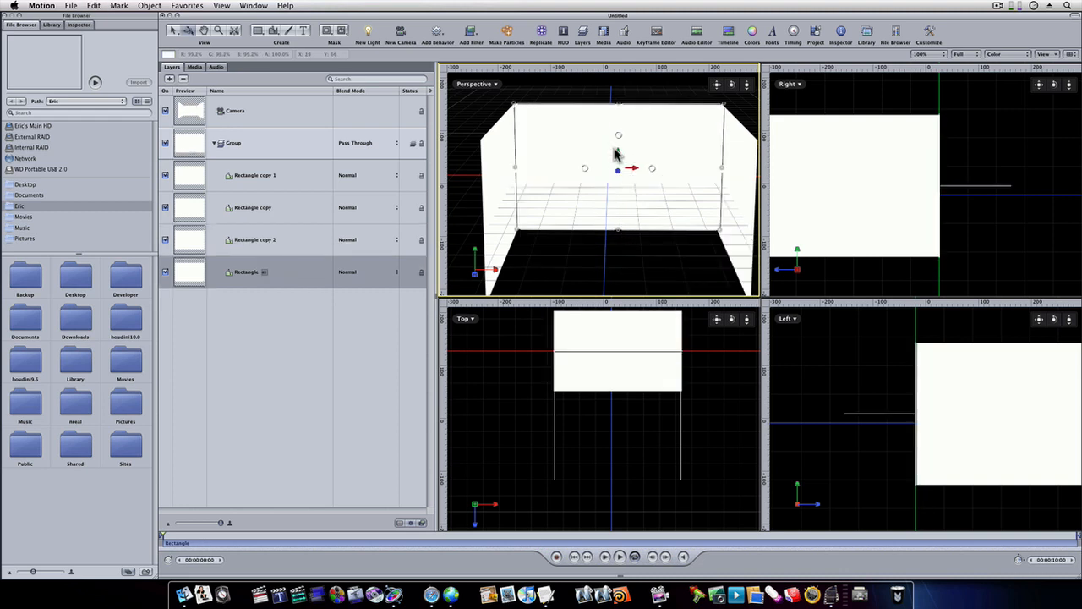
drag(617, 156, 620, 254)
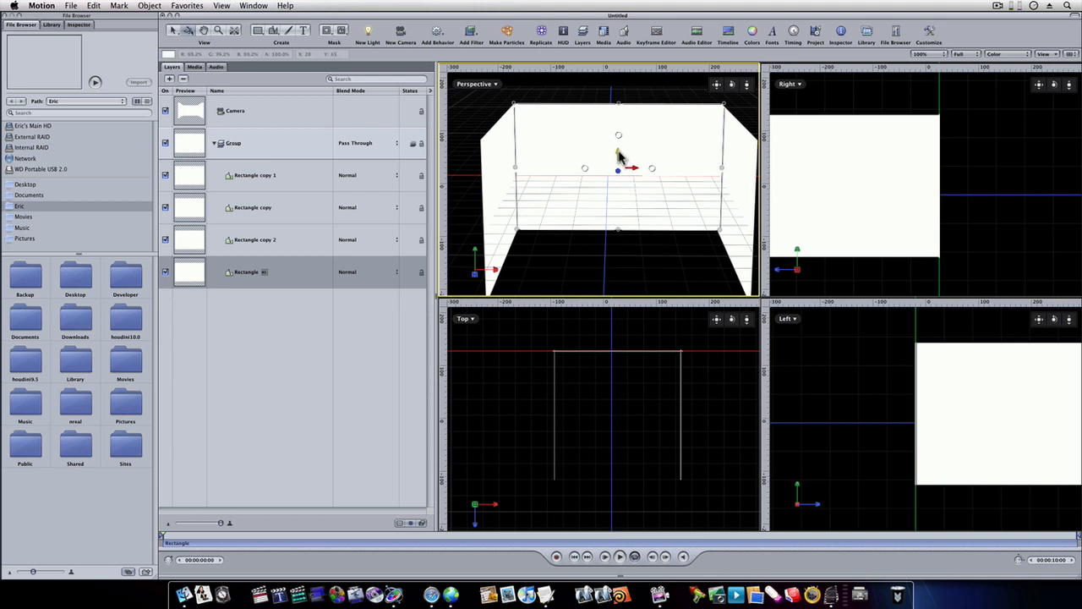
drag(617, 169, 617, 279)
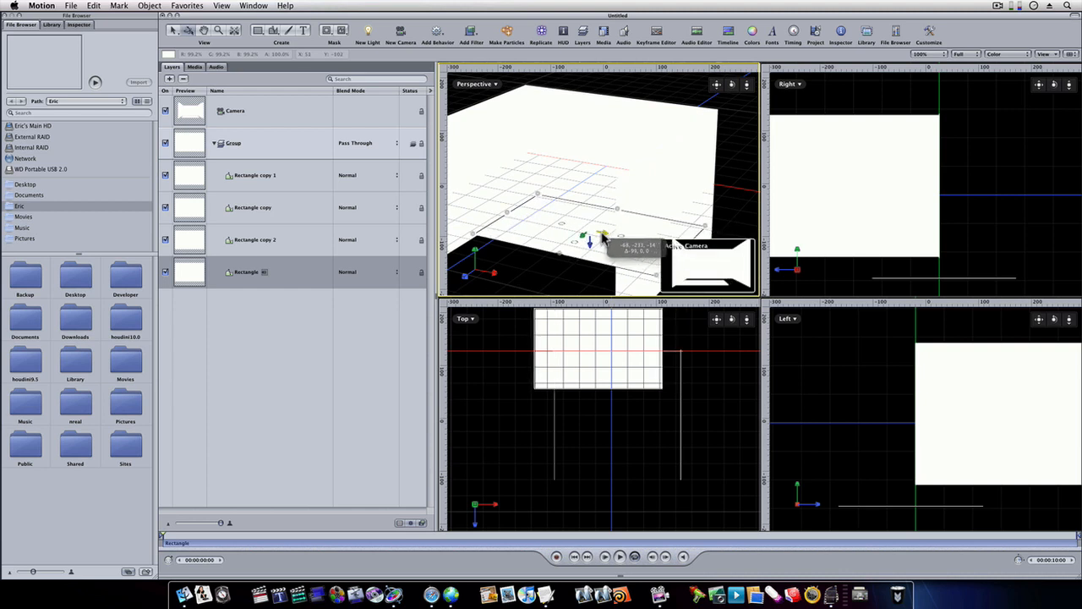
Lower the floor to the wall bottoms and stretch it to span between the walls
drag(600, 241, 613, 245)
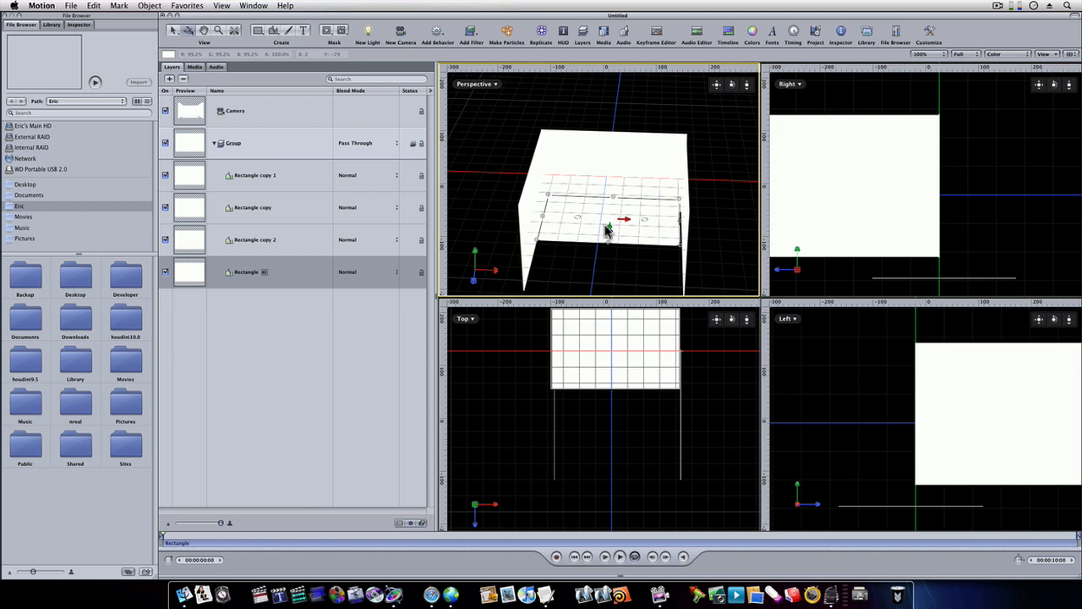
drag(607, 230, 607, 256)
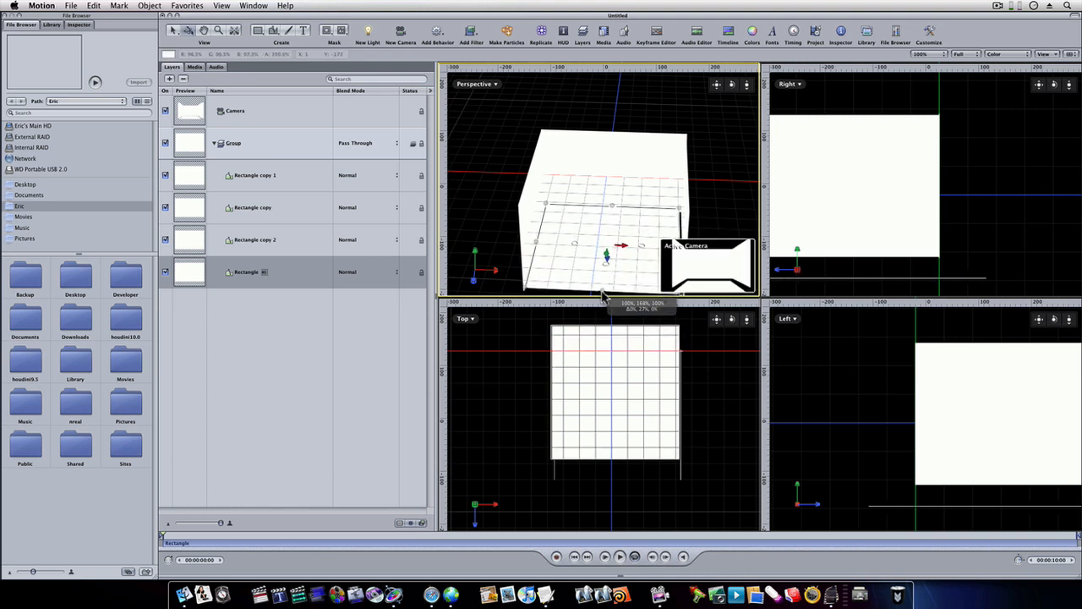
drag(622, 246, 611, 255)
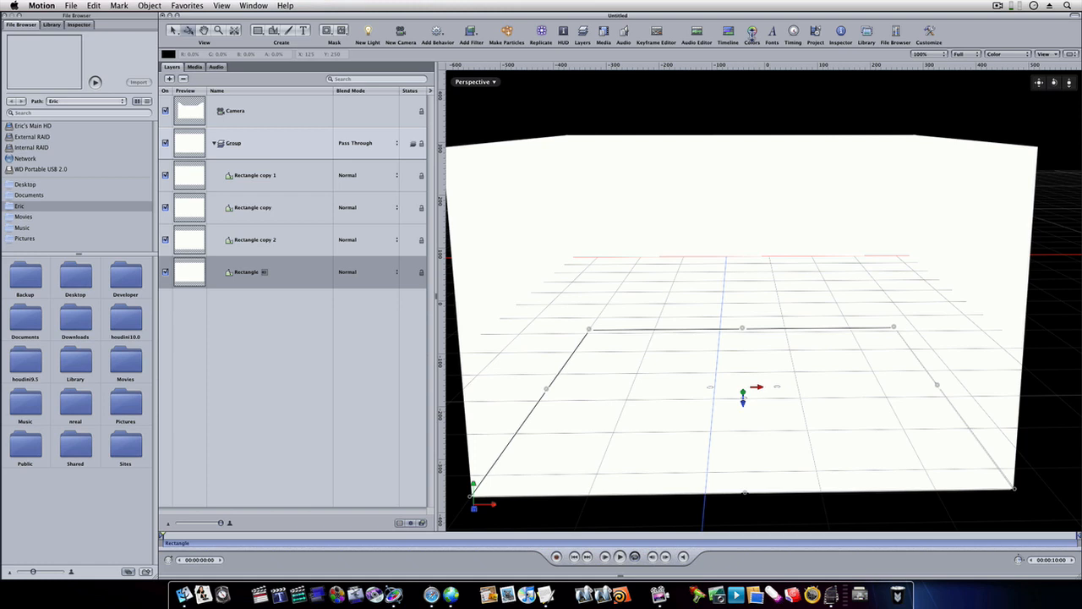
Create Group 1 holding the Camera via Object > New Group
click(234, 142)
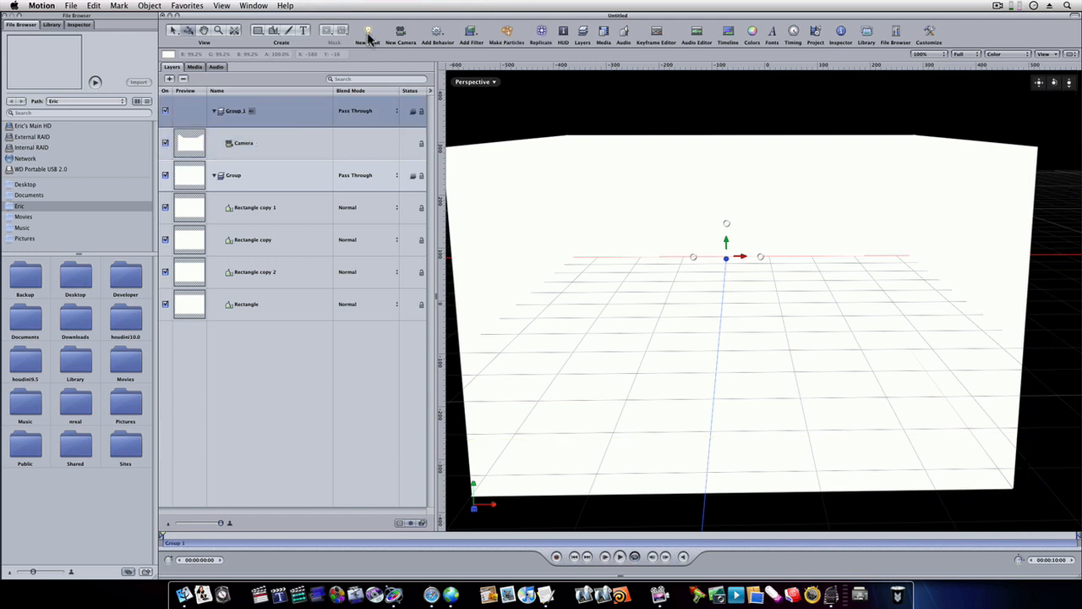
Add a light to the room and nudge its position so it glows on the back wall
click(367, 32)
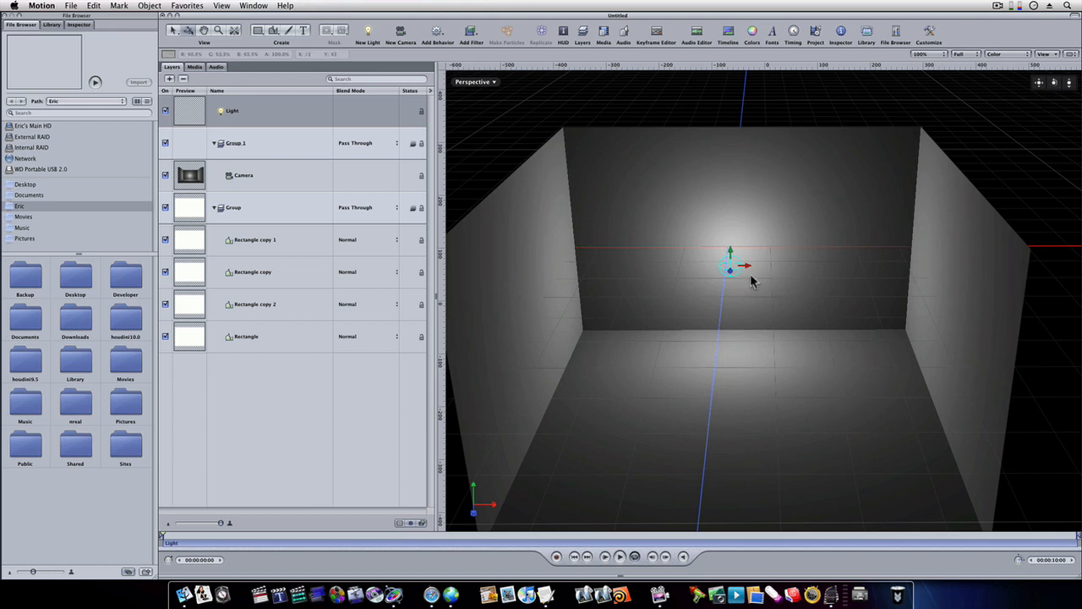
mouse_move(746, 279)
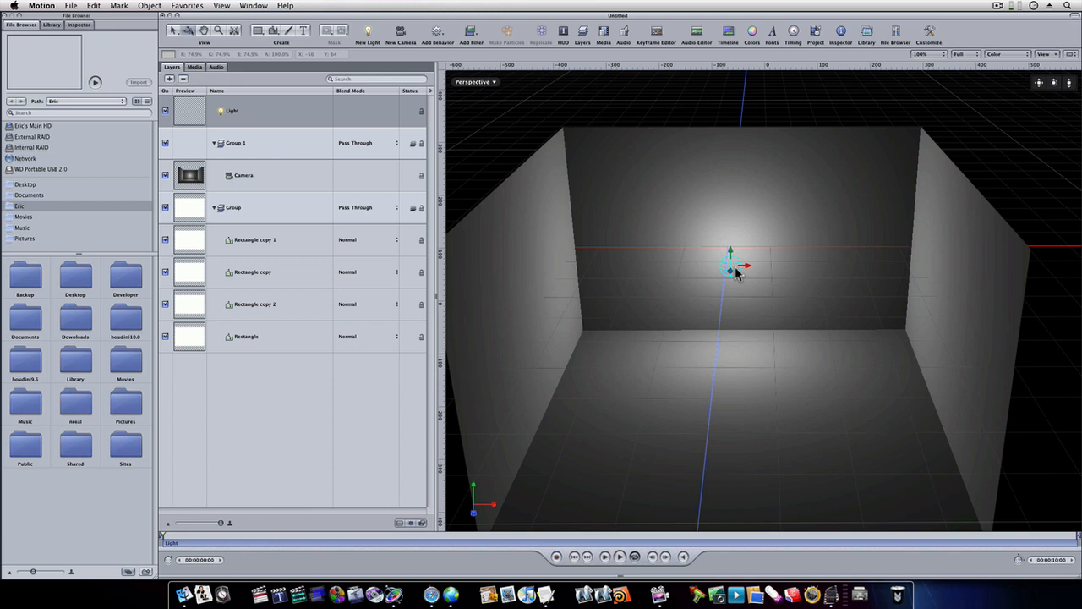
drag(731, 262, 662, 271)
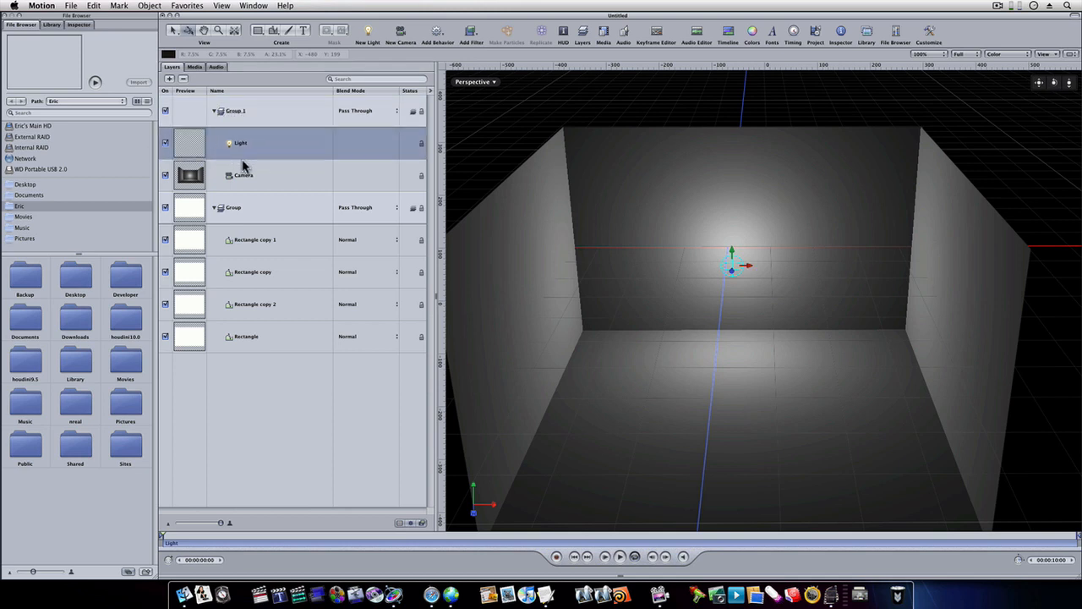
Drag the Circle layer onto the light's glowing spot, then reselect the point light
click(235, 111)
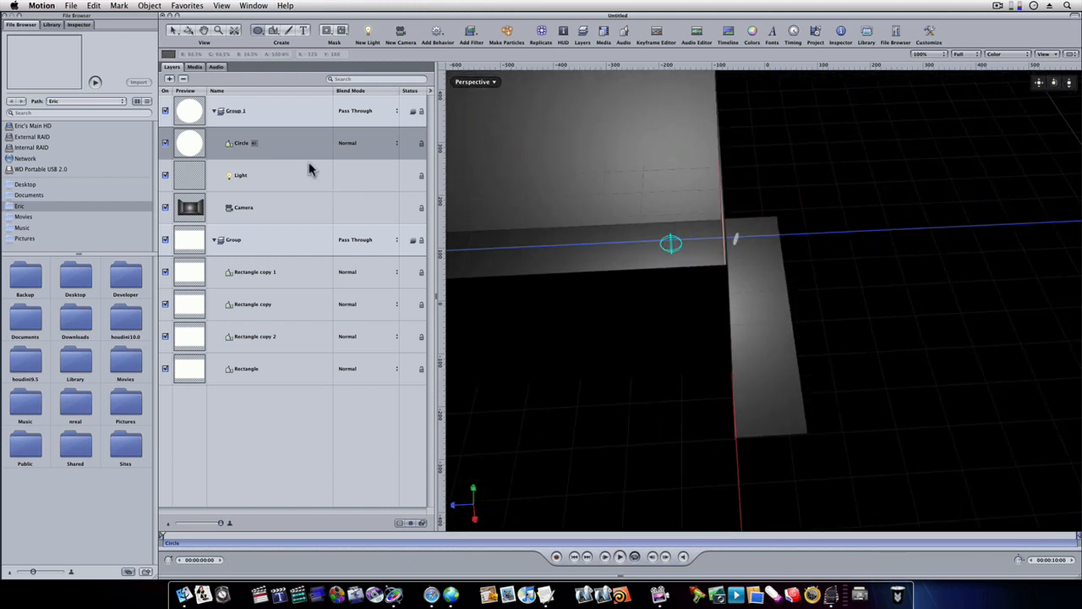
click(245, 142)
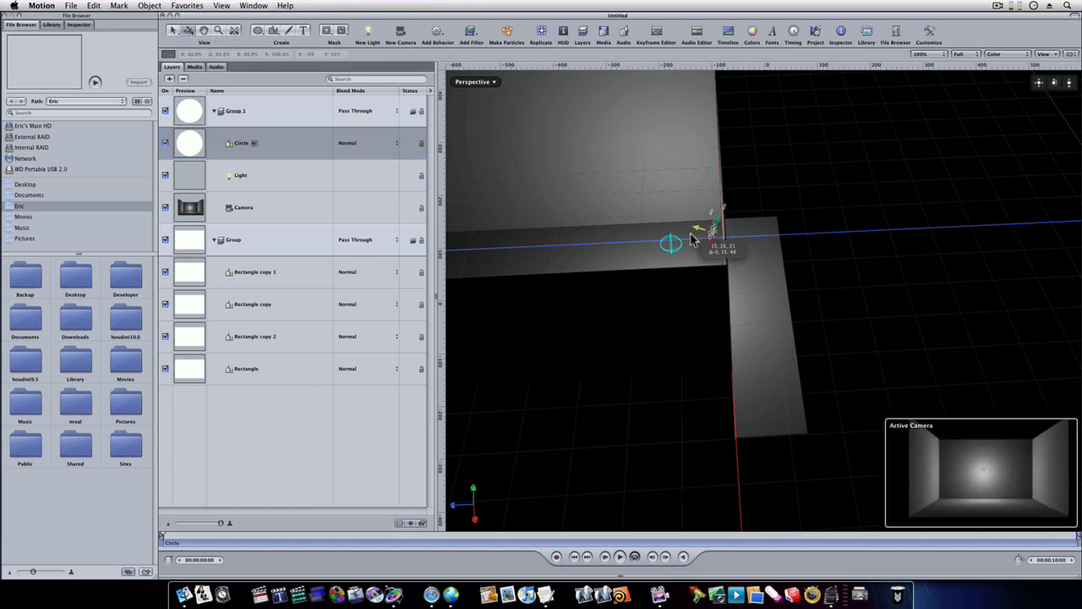
drag(693, 240, 685, 237)
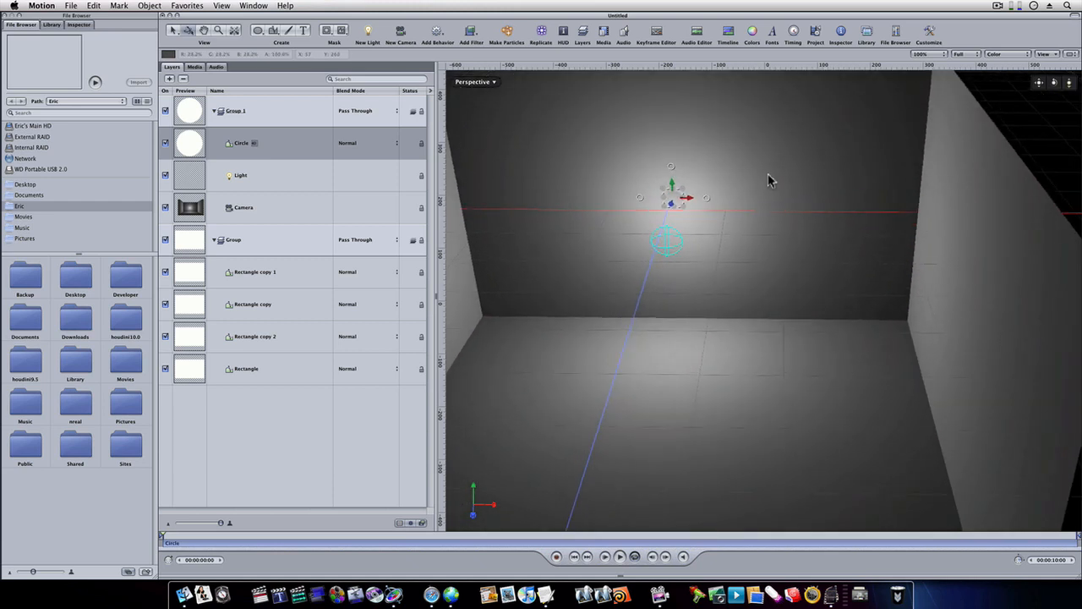
drag(672, 195, 778, 198)
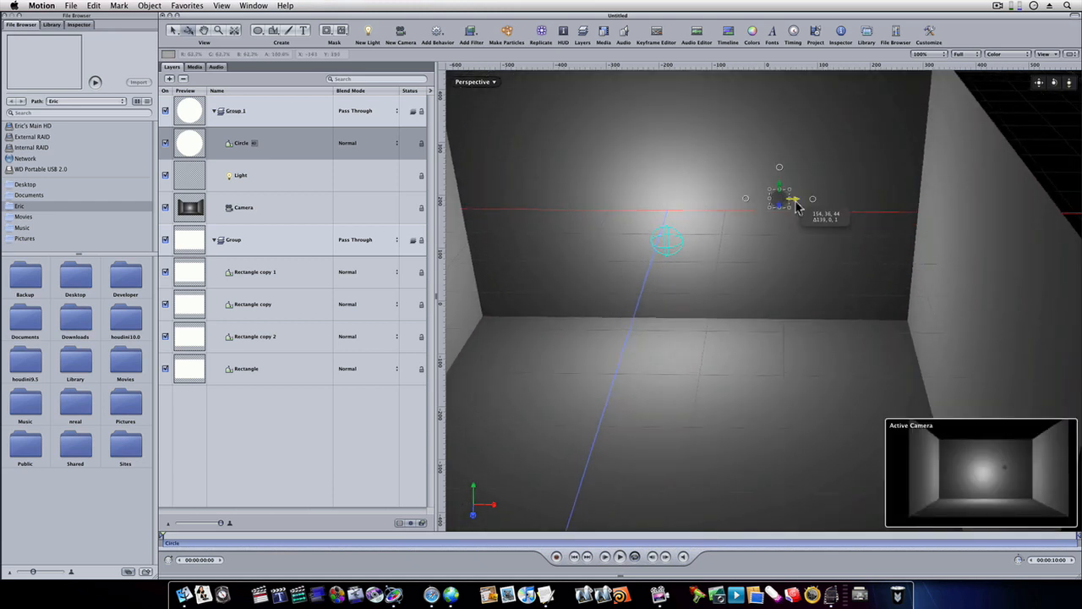
drag(793, 199, 779, 212)
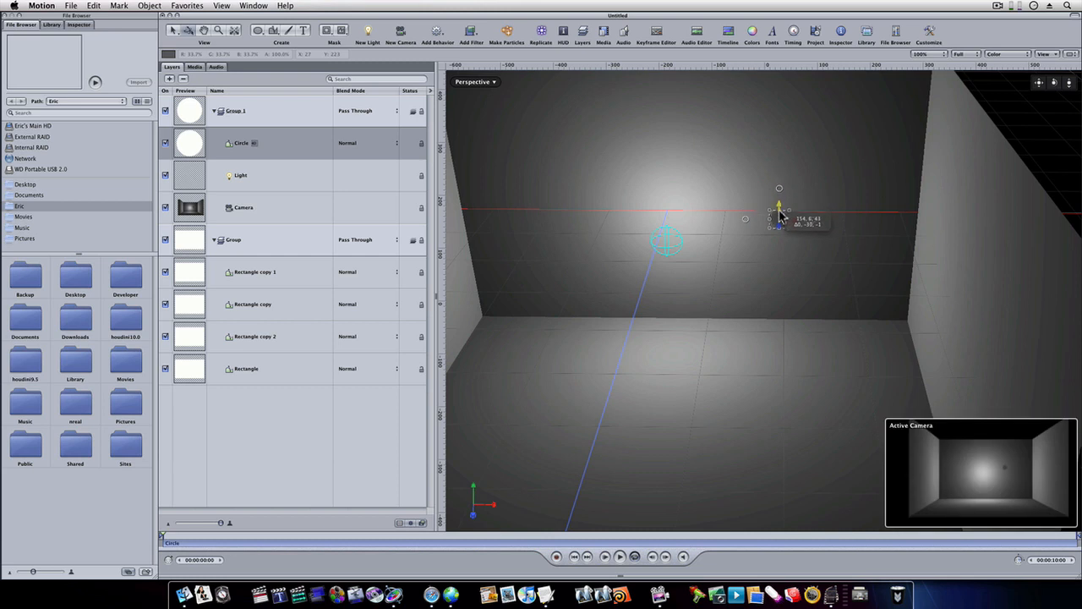
drag(779, 216, 793, 233)
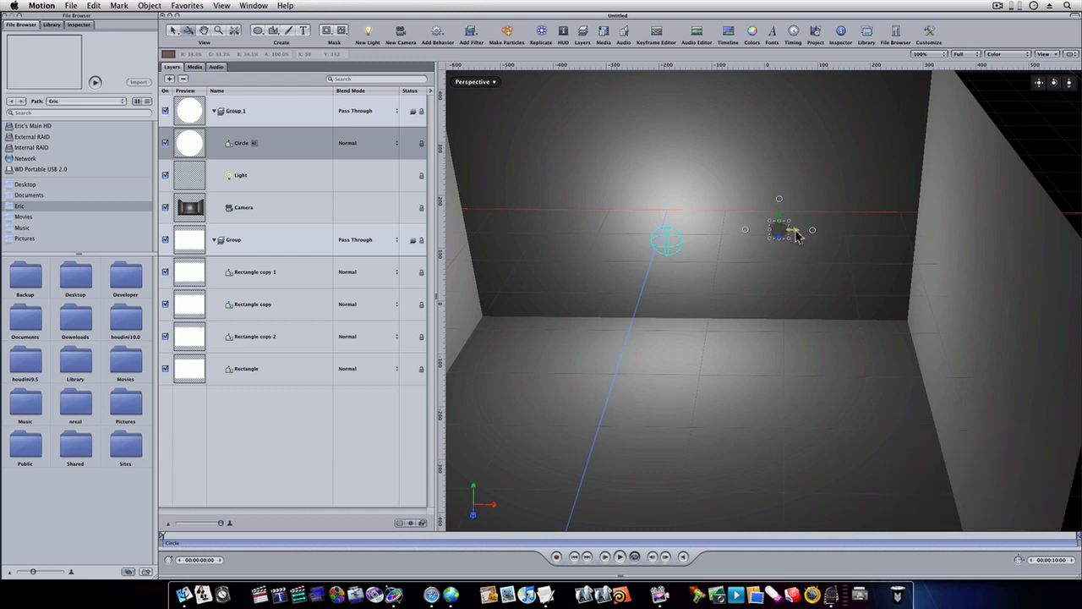
drag(795, 235, 710, 239)
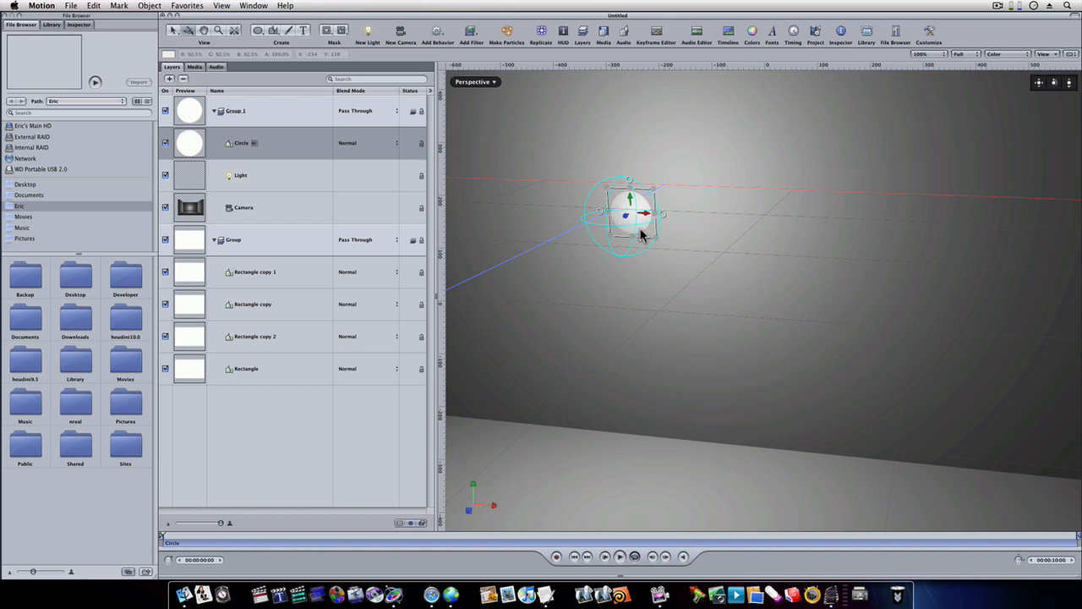
click(241, 175)
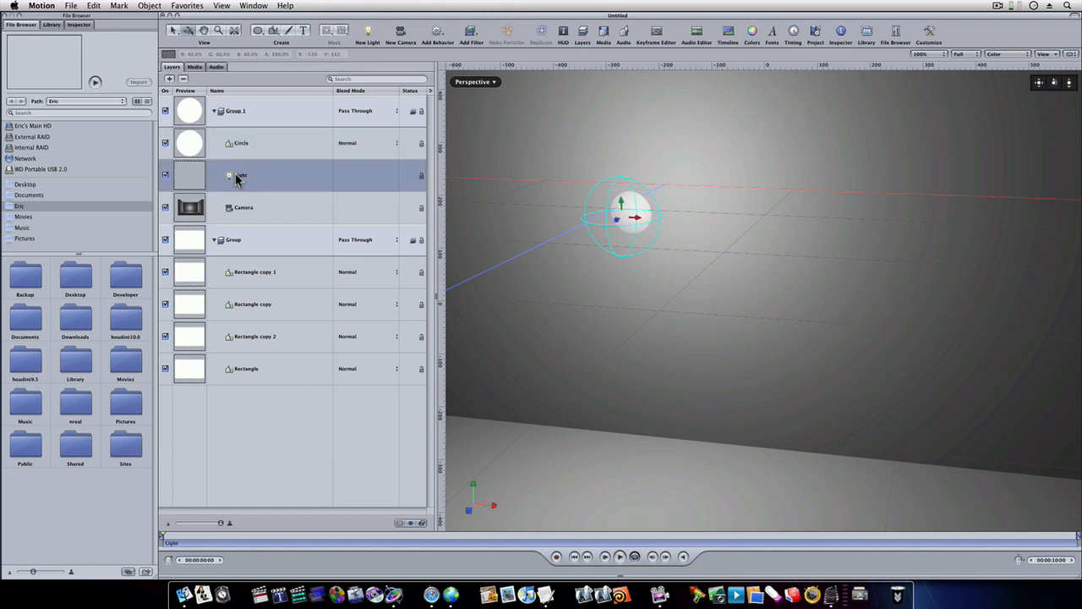
Raise the point light's Intensity to 122% in the Inspector, then deselect
click(241, 175)
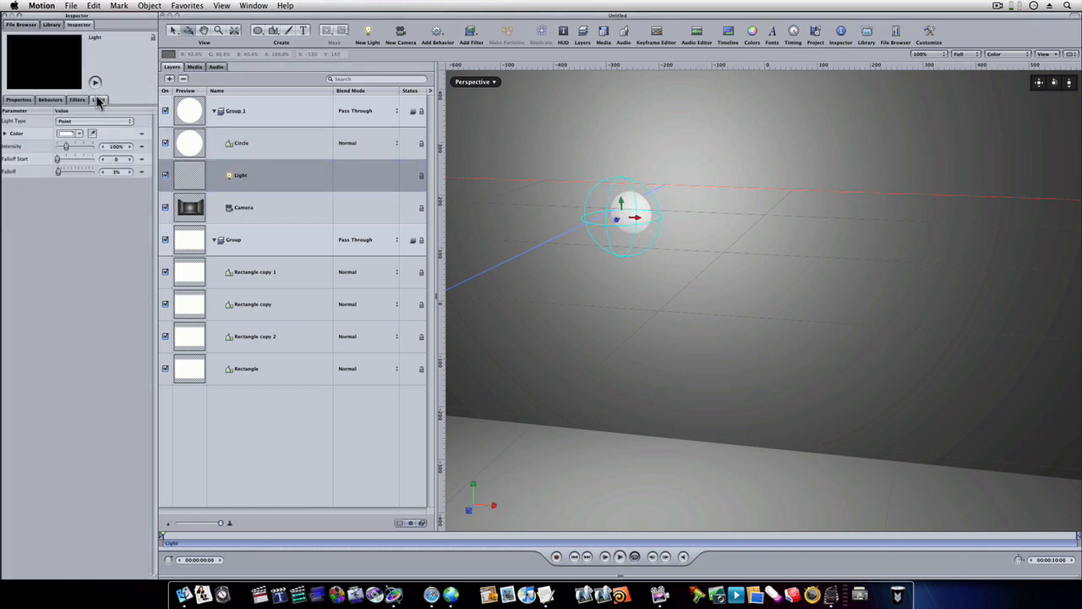
drag(65, 147, 70, 146)
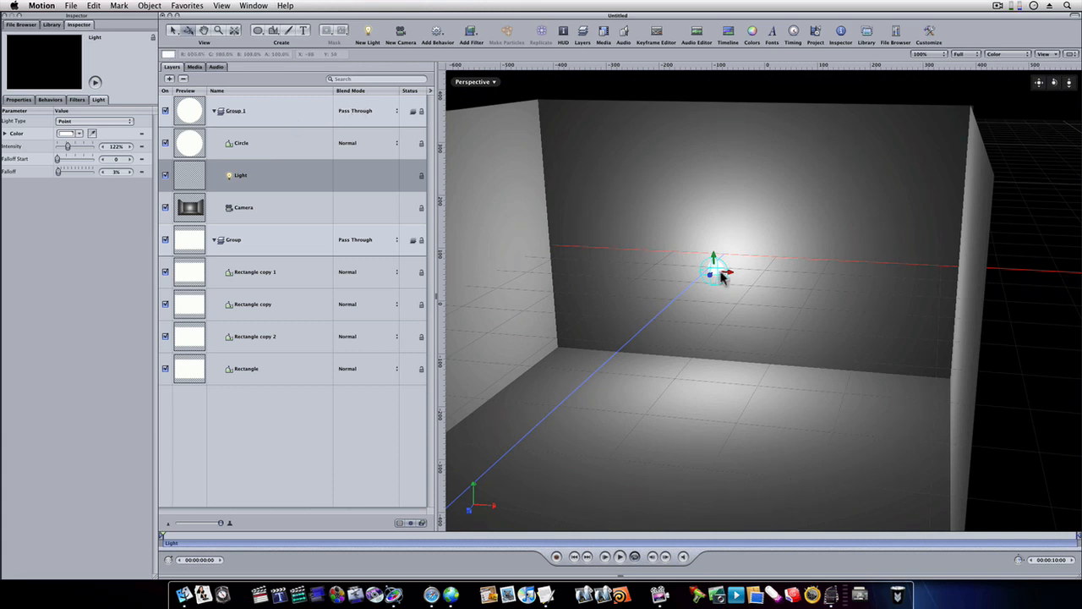
click(235, 111)
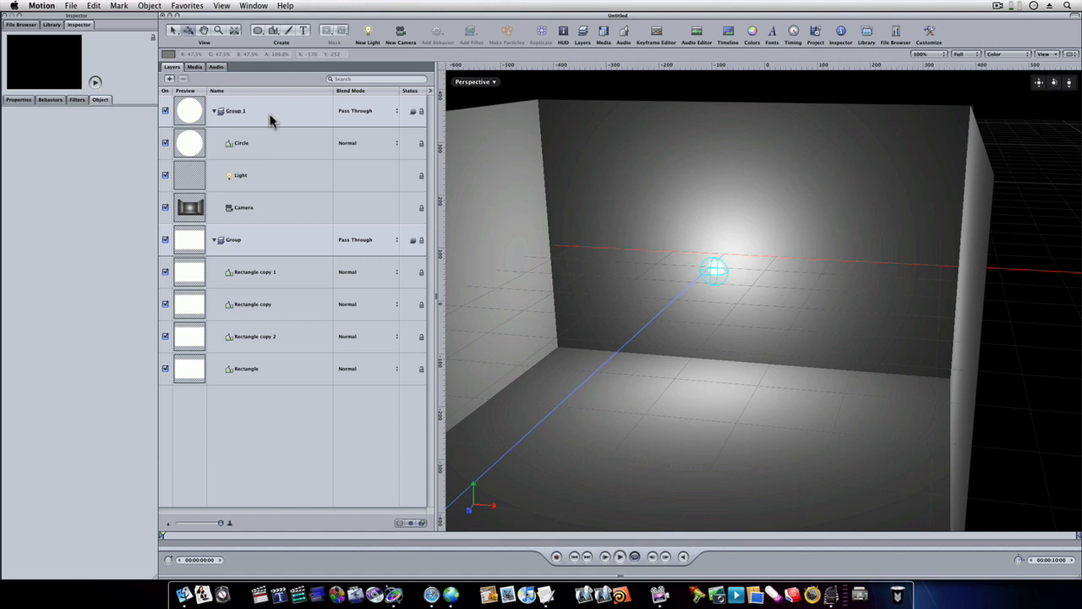
Drag Group 1 along its X axis until the light and circle sit mid back wall
click(236, 110)
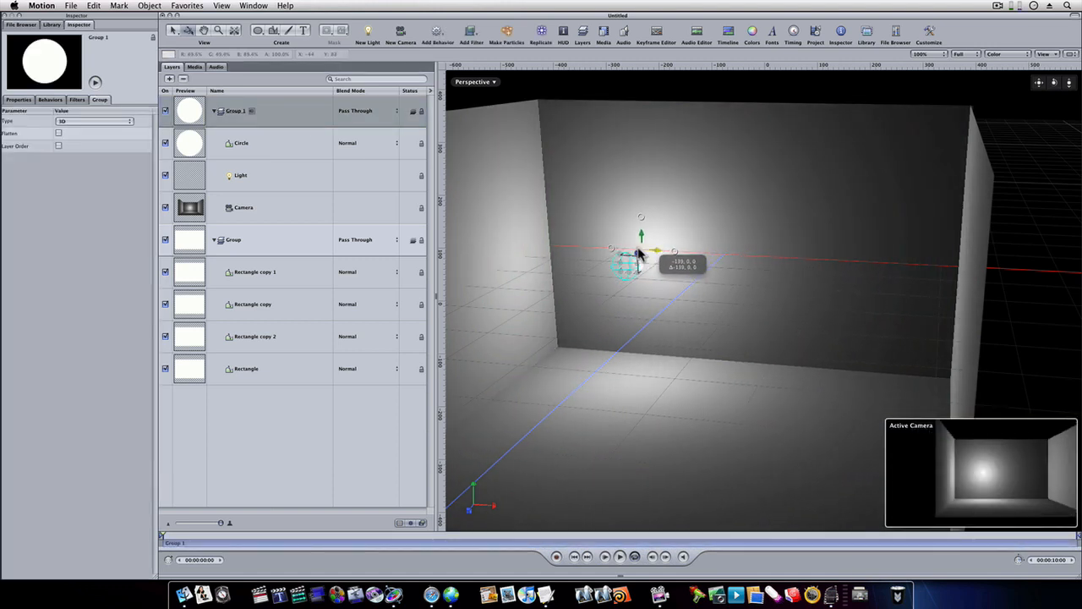
drag(640, 254, 827, 266)
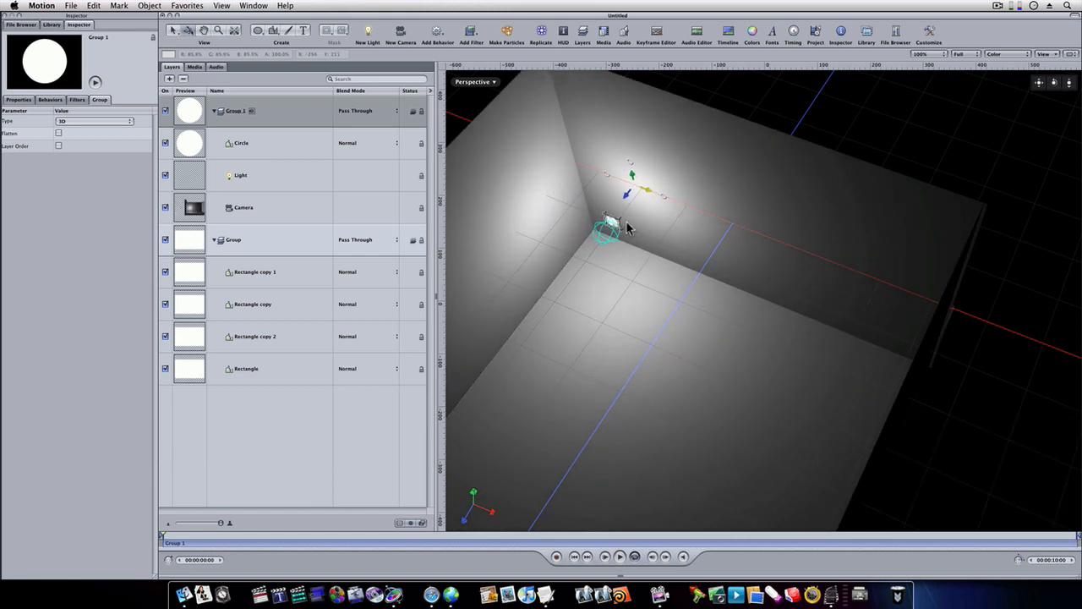
click(242, 142)
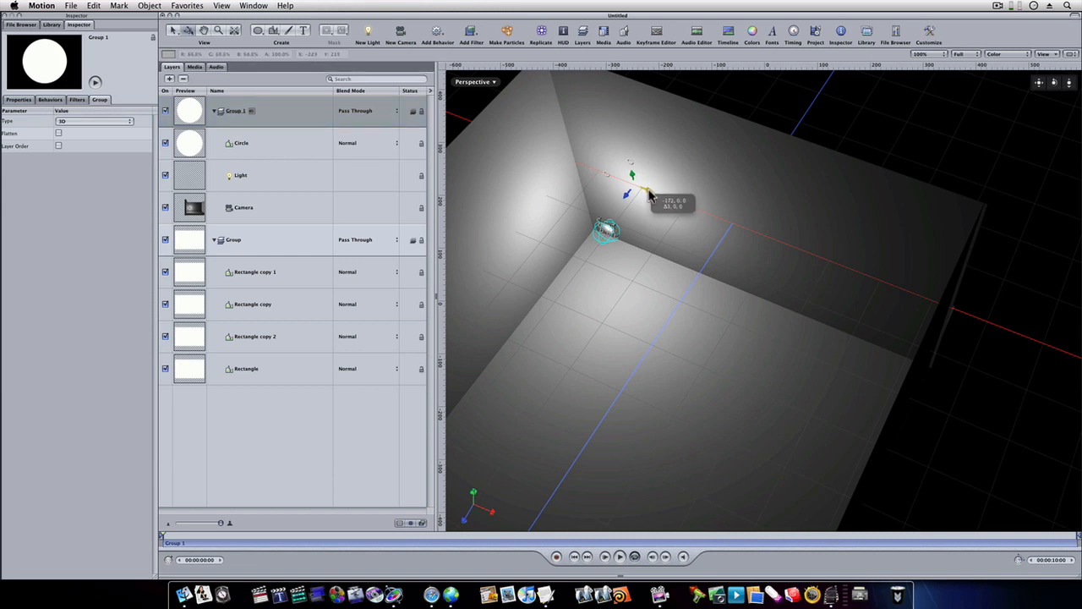
drag(650, 198, 718, 245)
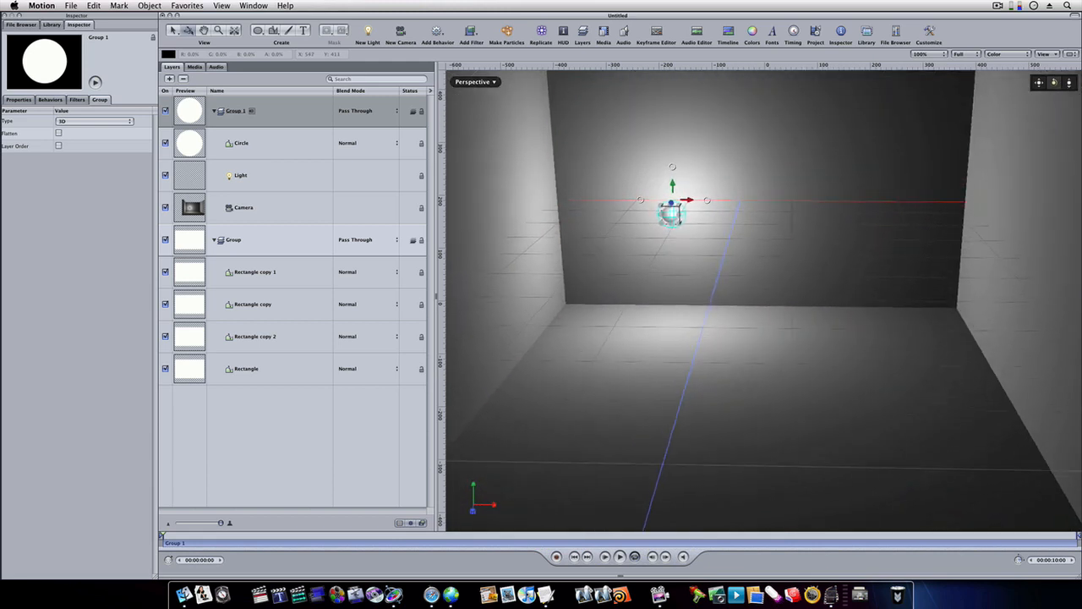
click(241, 143)
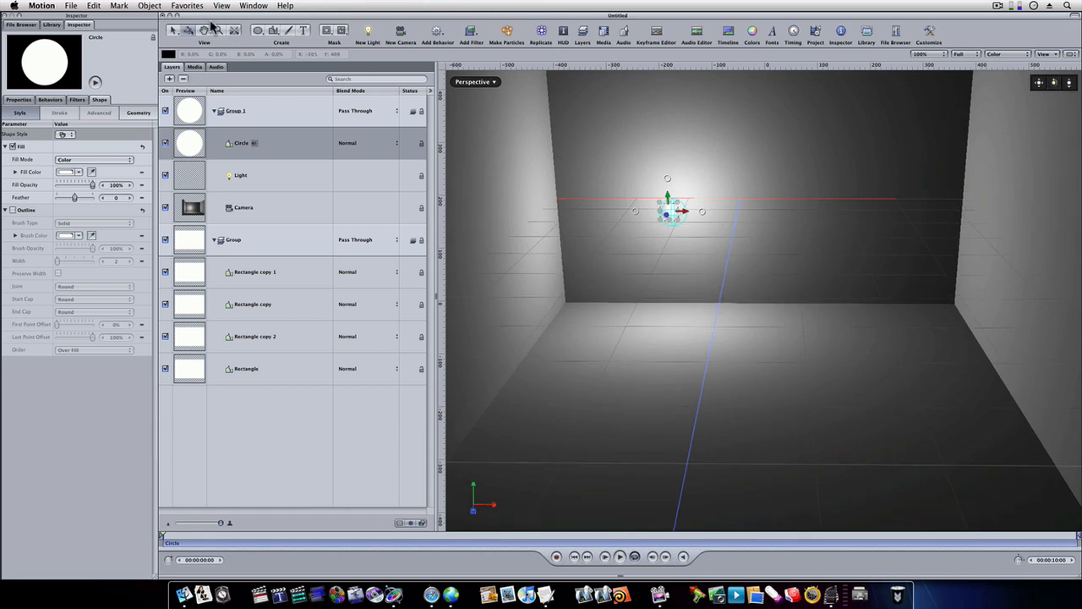
Choose a command from the Object menu to start repositioning the light group
click(148, 6)
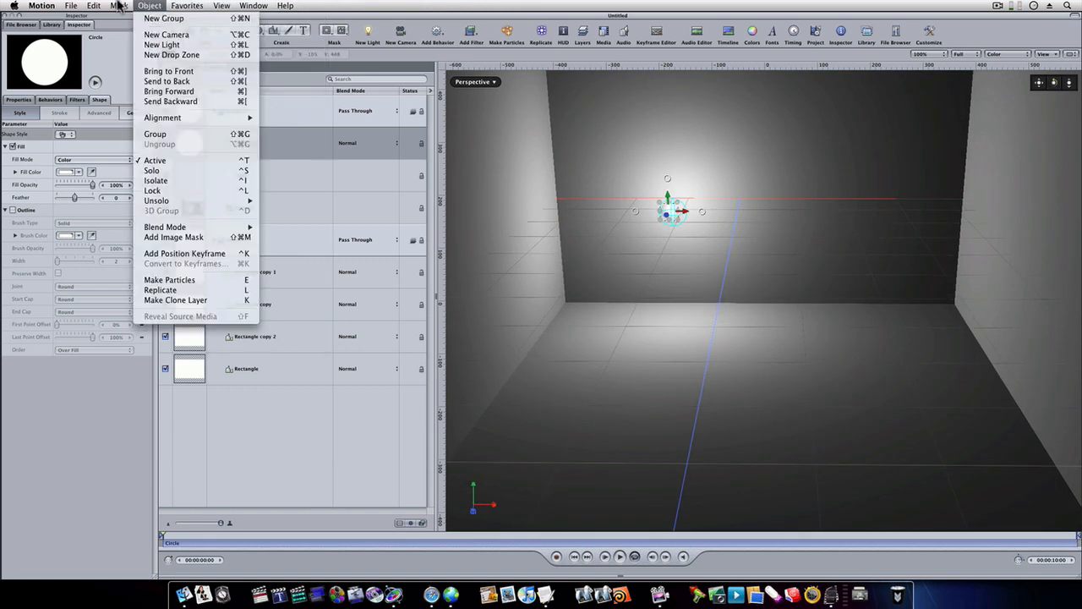
click(118, 5)
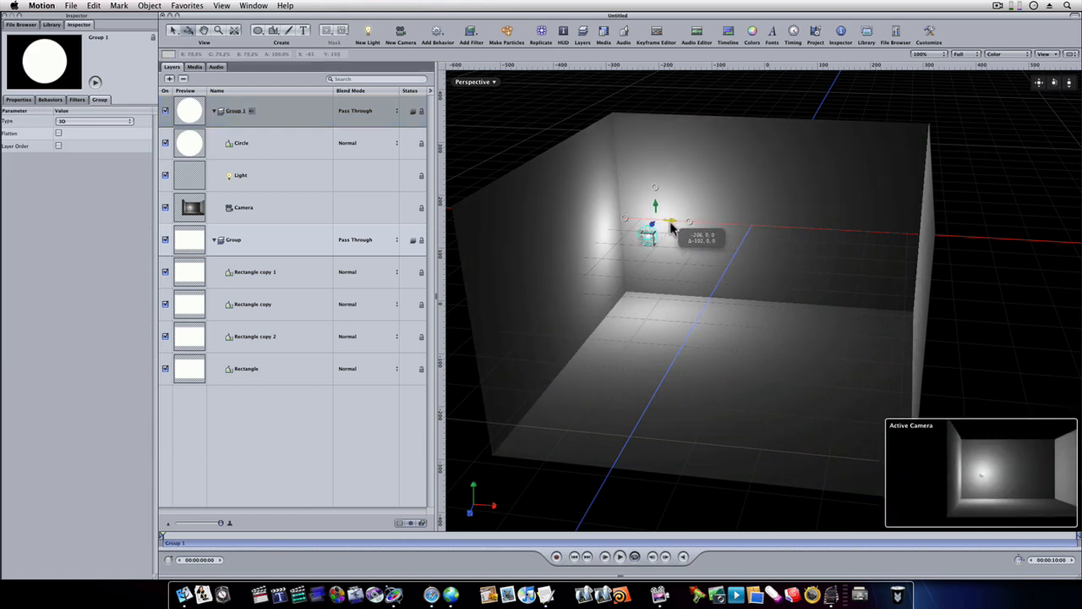
Nudge the light group, then select and adjust the white circle inside it
drag(655, 224, 655, 215)
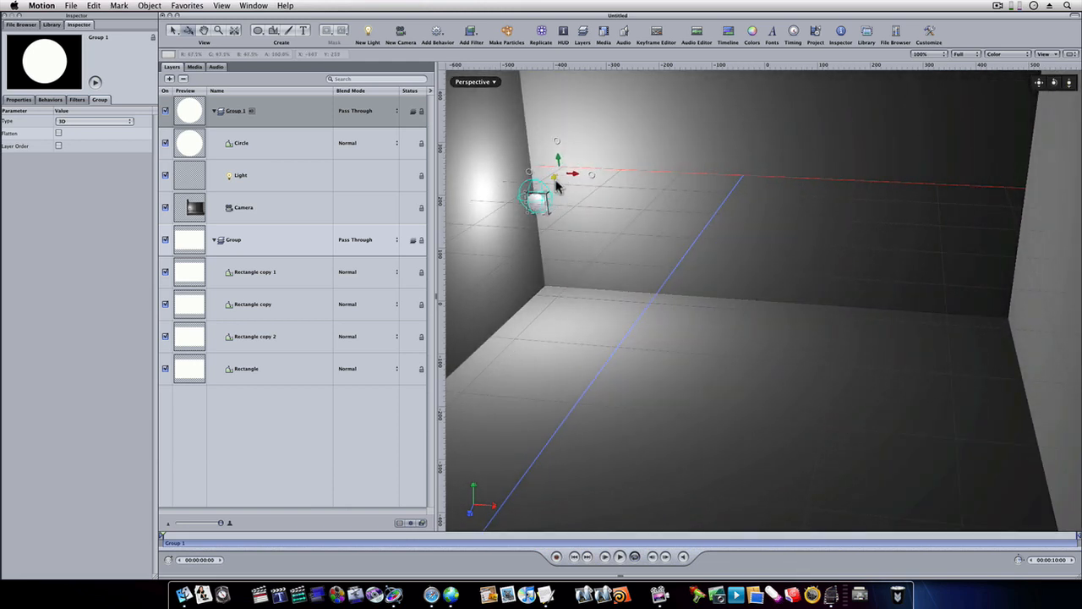
click(242, 143)
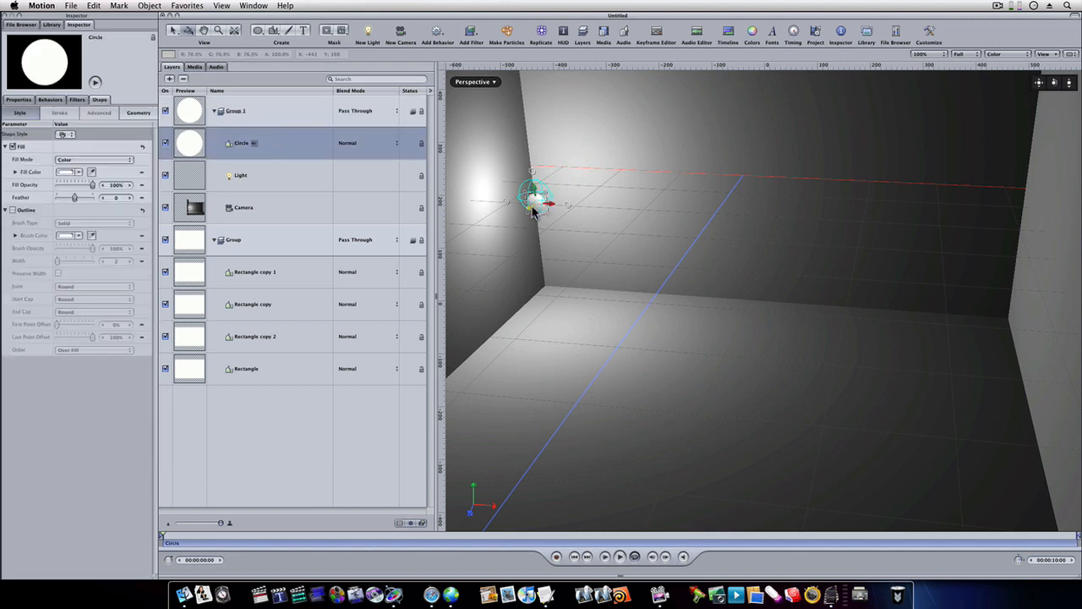
drag(536, 206, 539, 196)
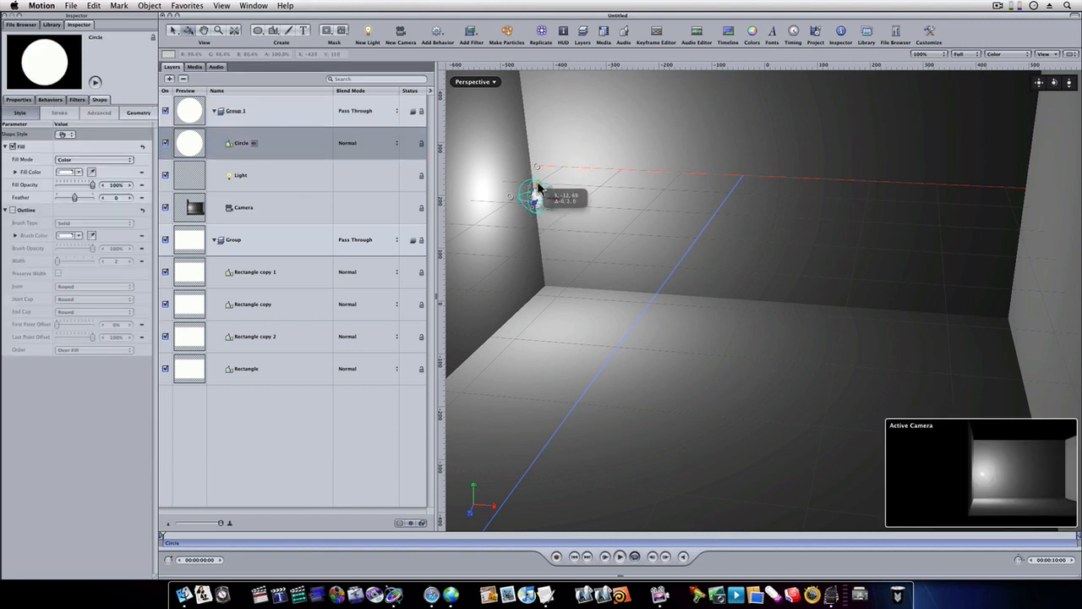
Slide Group 1 left and right along X, settling it near the back wall's centre
click(237, 111)
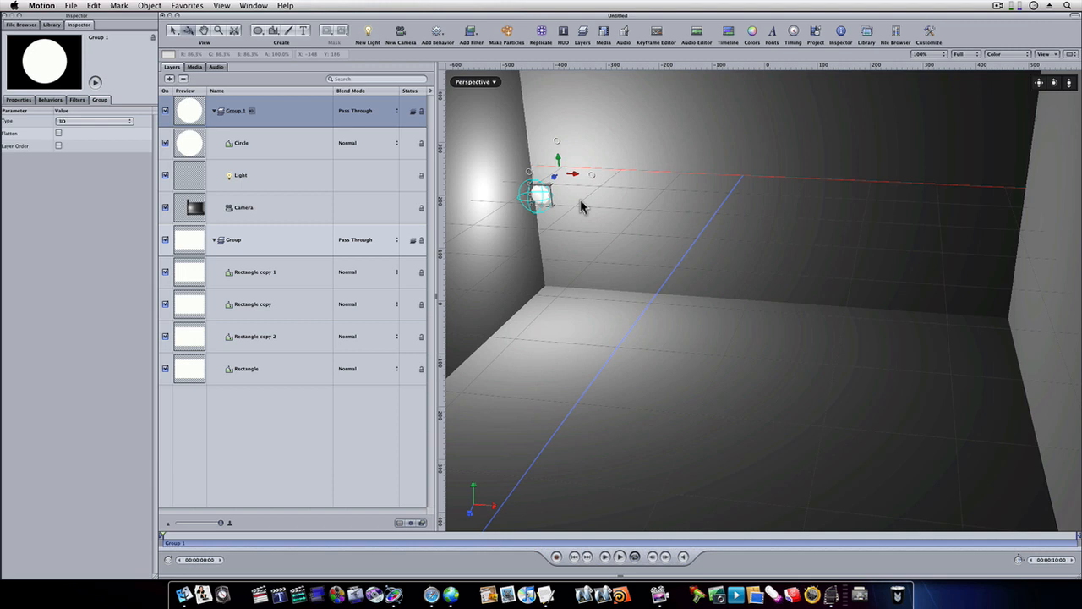
drag(540, 196, 719, 202)
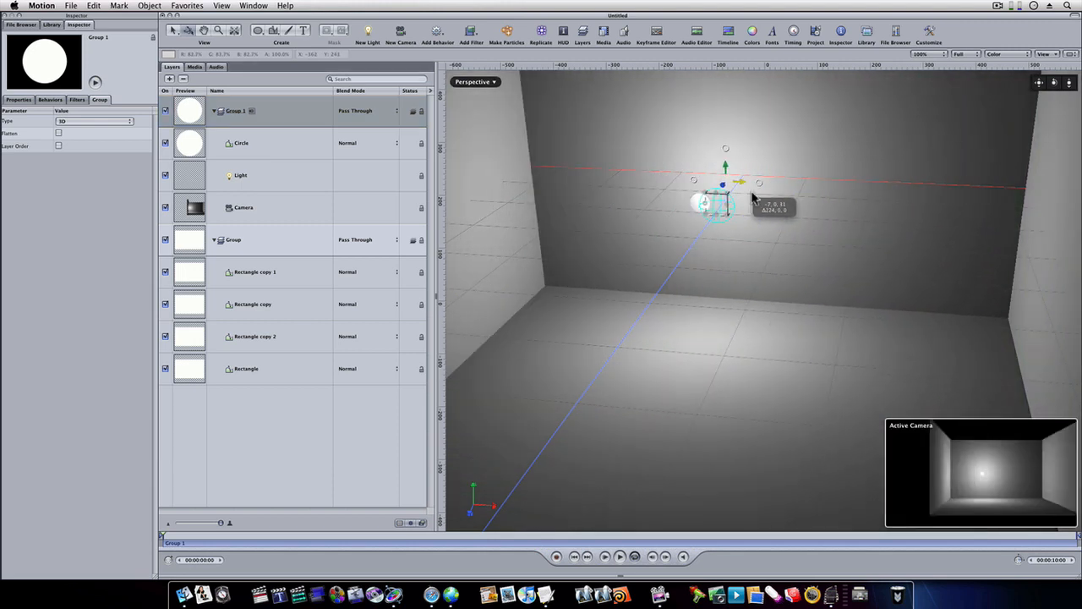
drag(718, 203, 653, 203)
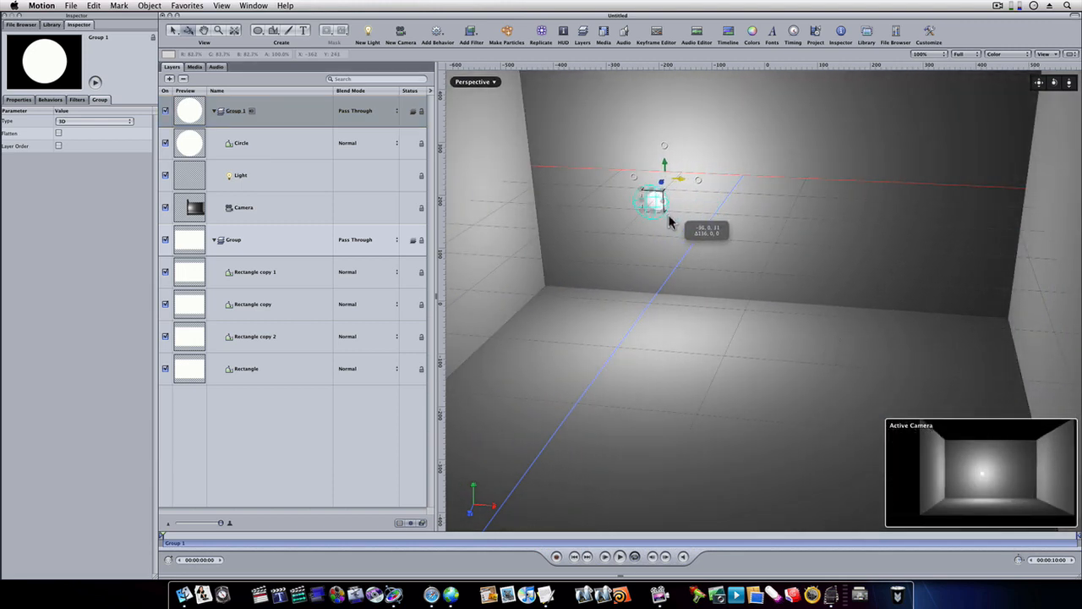
drag(655, 203, 588, 199)
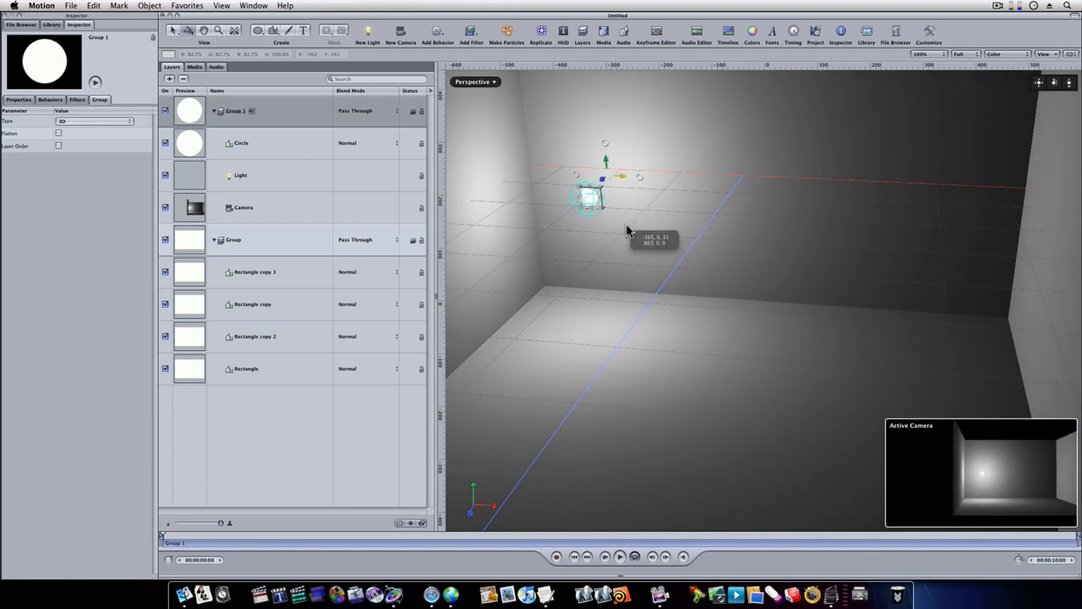
drag(587, 199, 769, 203)
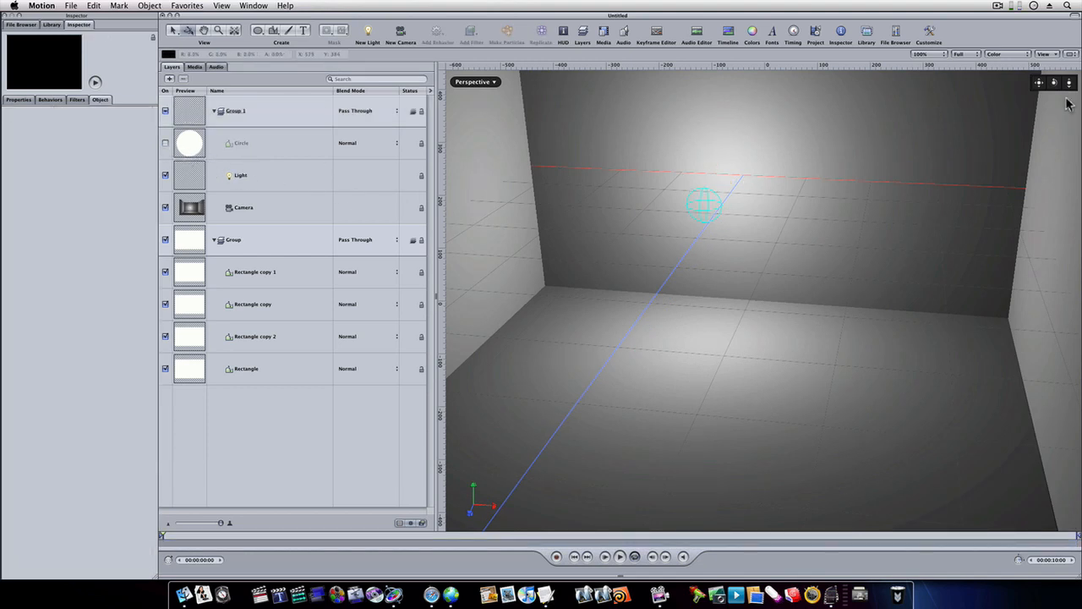
Turn the white circle back on and nudge Group 1 slightly right of centre
click(235, 111)
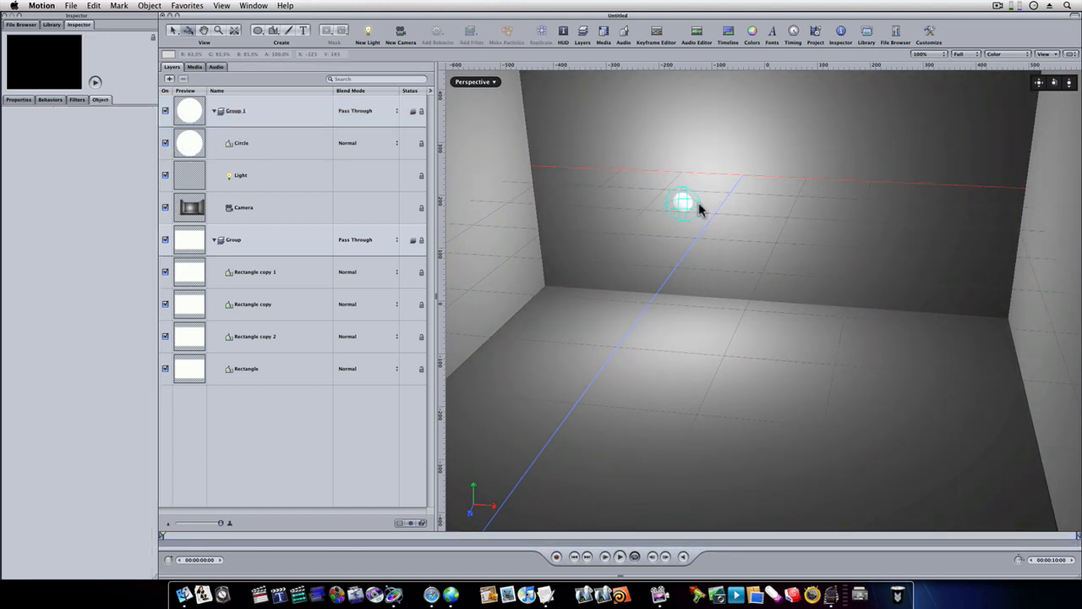
click(235, 110)
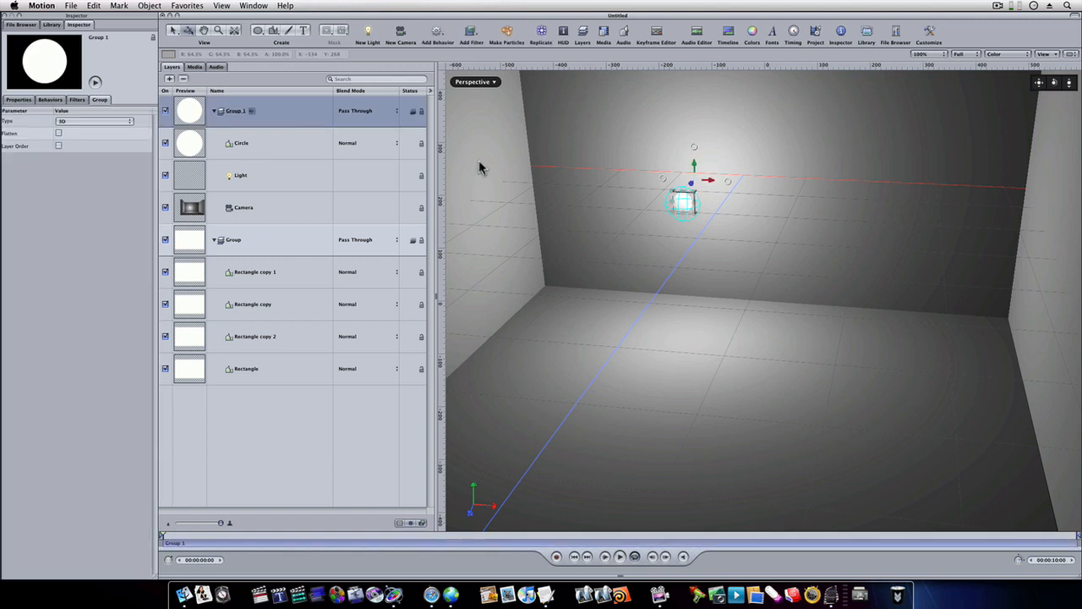
drag(685, 203, 761, 207)
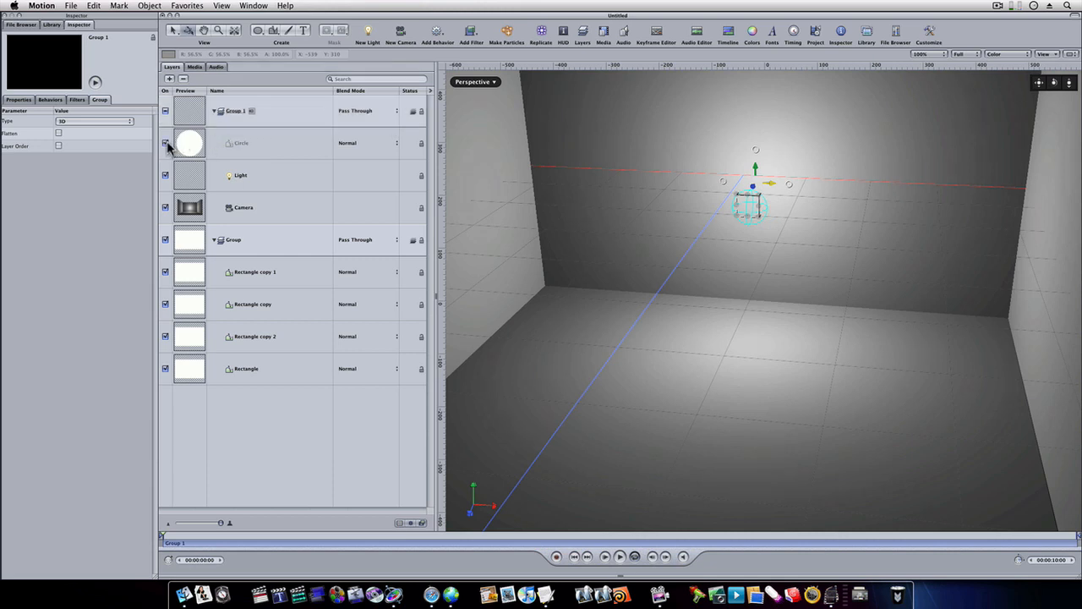
click(165, 111)
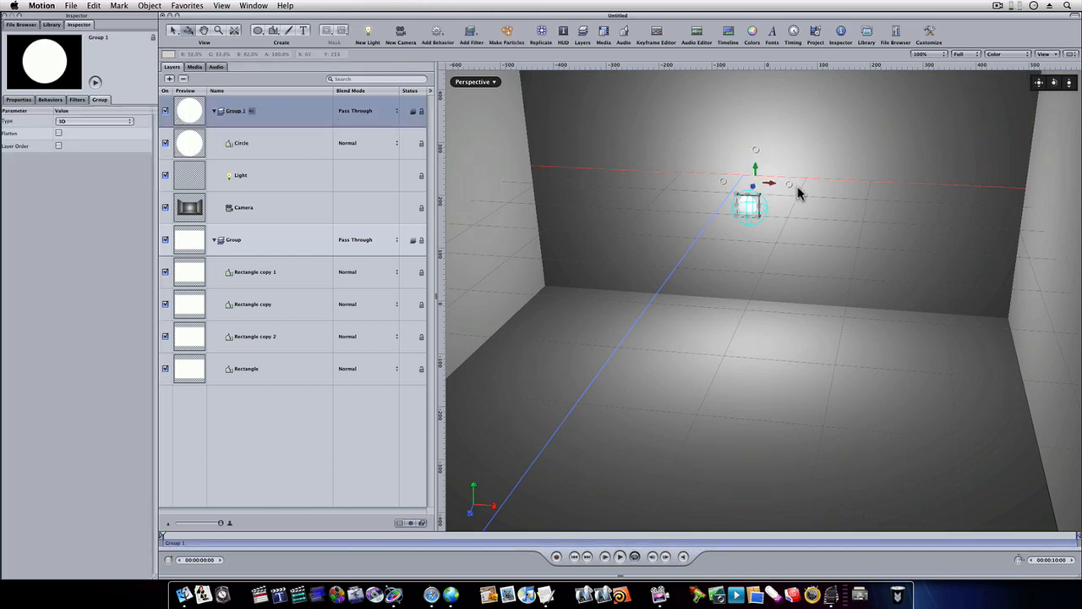